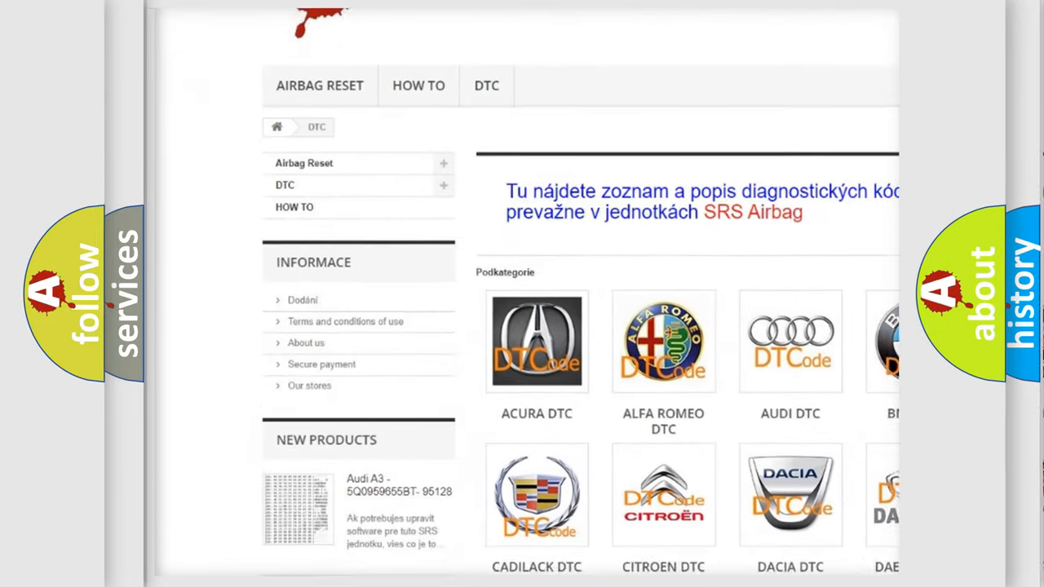
# Scroll down the DTC category page past the brand logos to the trouble-code listing.
pyautogui.scroll(-3)
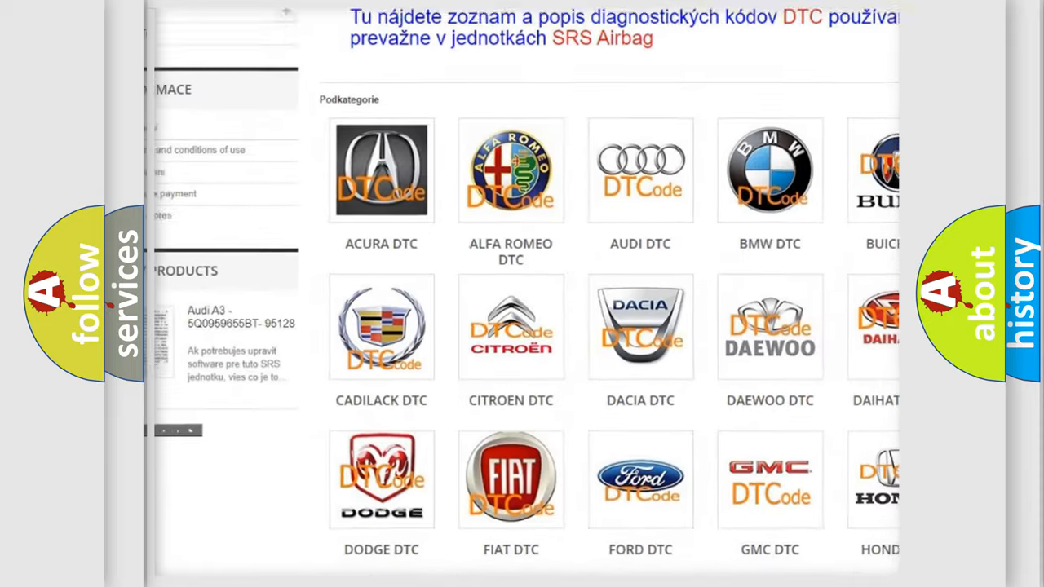
pyautogui.scroll(-3)
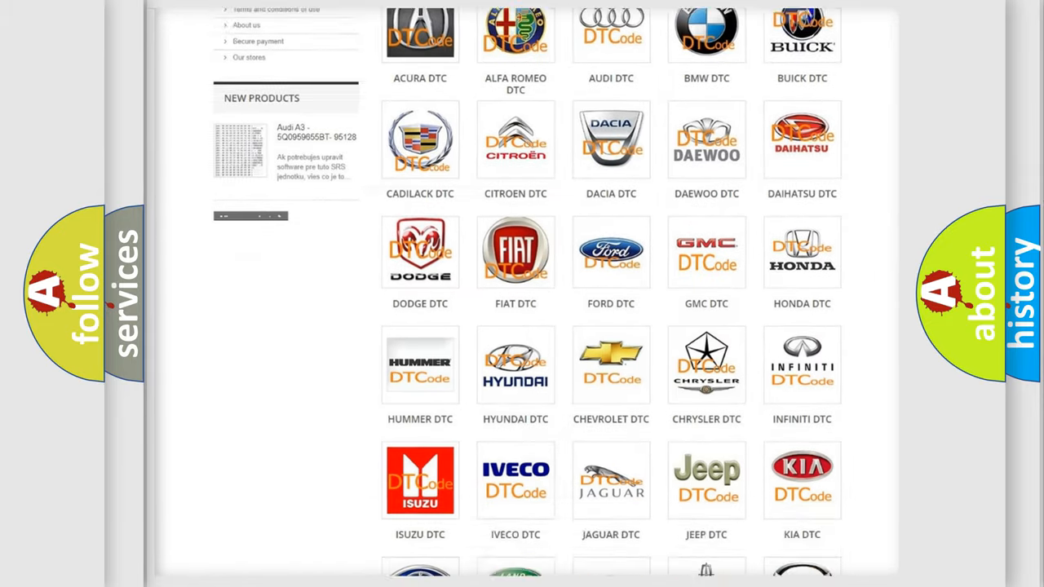
pyautogui.scroll(-3)
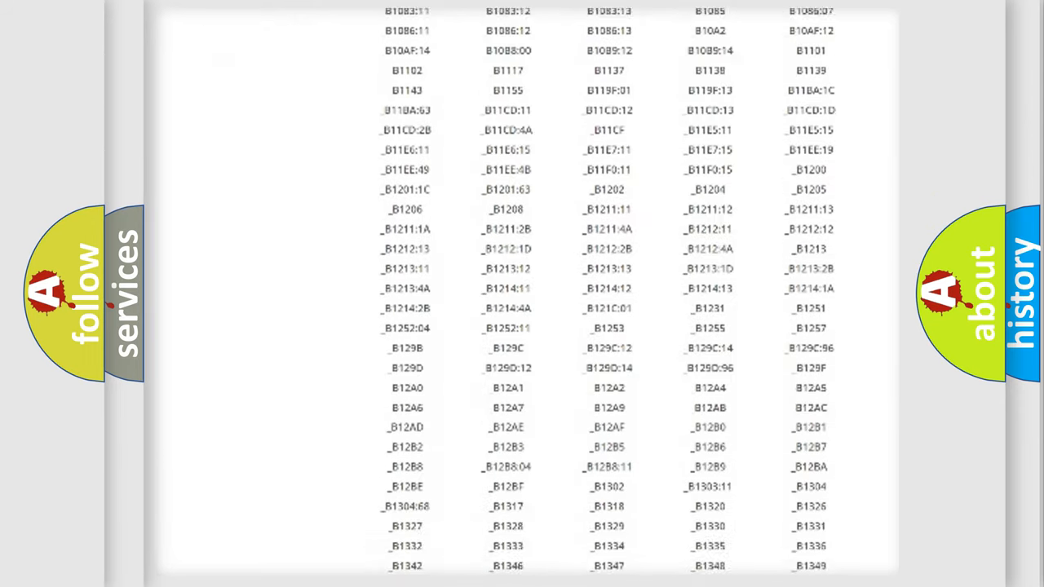
pyautogui.scroll(-3)
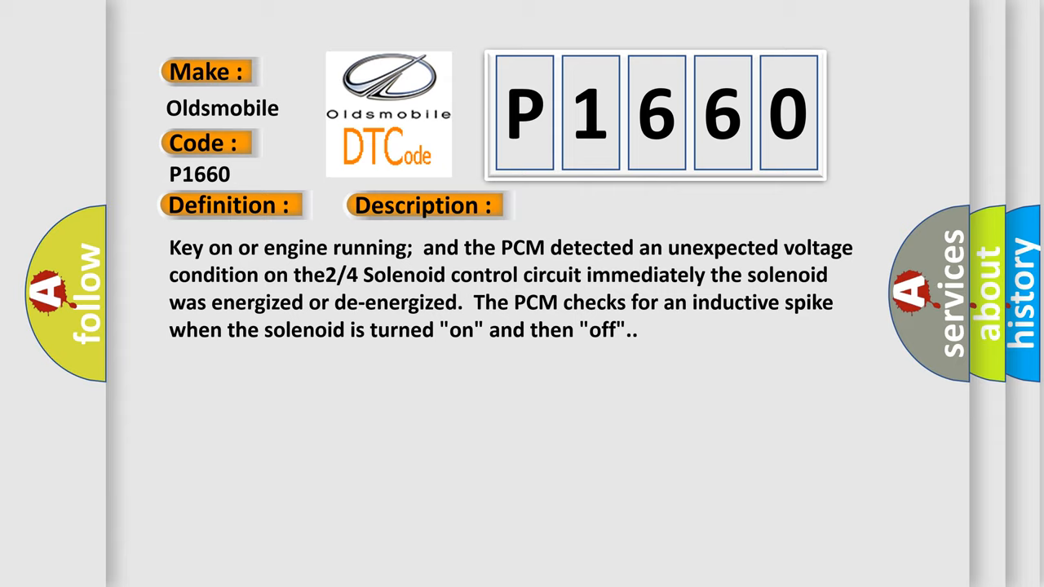
# Advance the P1660 slide to its definition of unexpected 2/4 solenoid control circuit voltage.
pyautogui.click(597, 205)
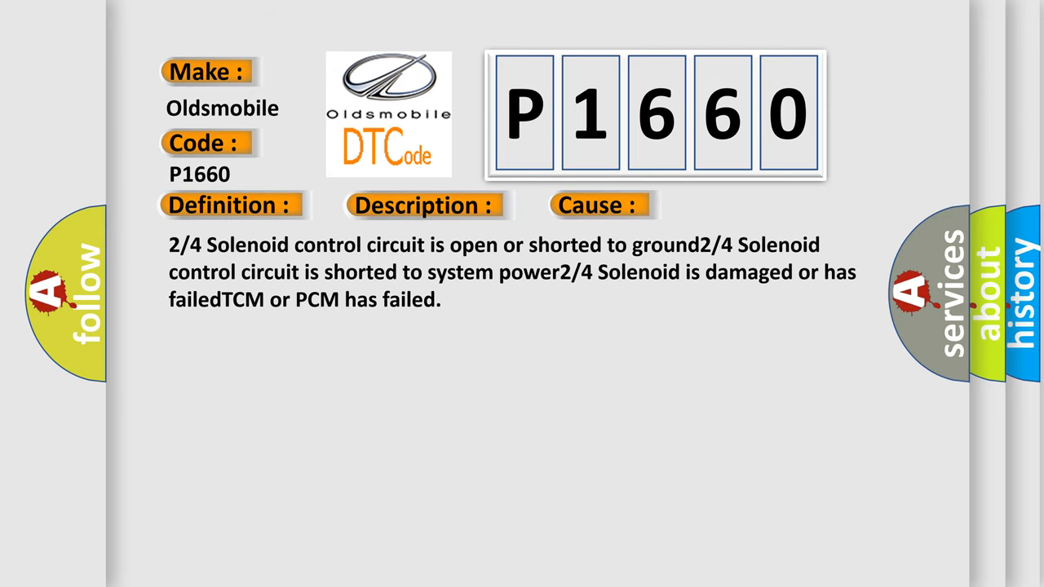